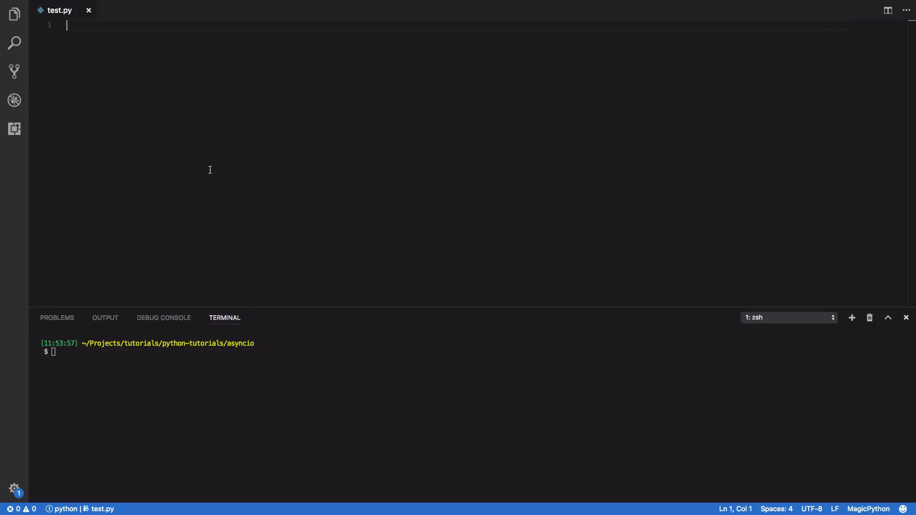
mouse_move(212, 172)
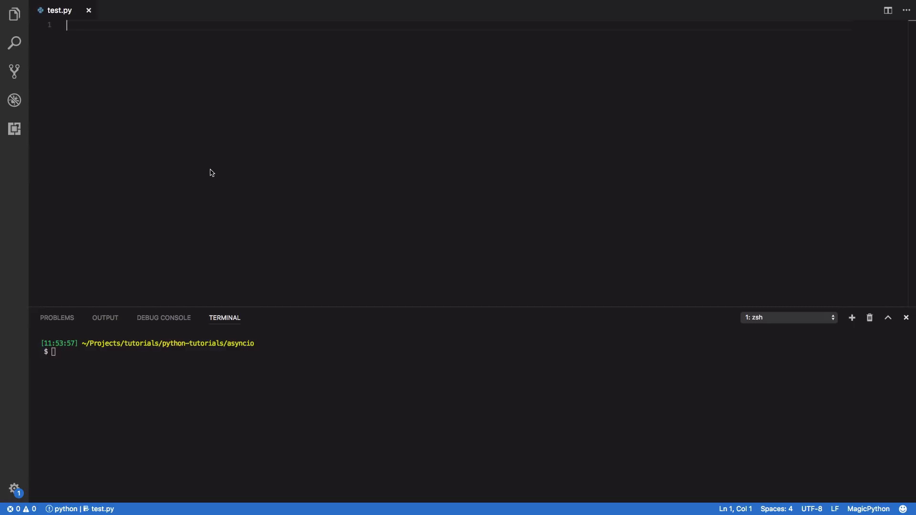
Import asyncio and define async def myCoroutine() printing "My Coroutine".
text(import asyncio)
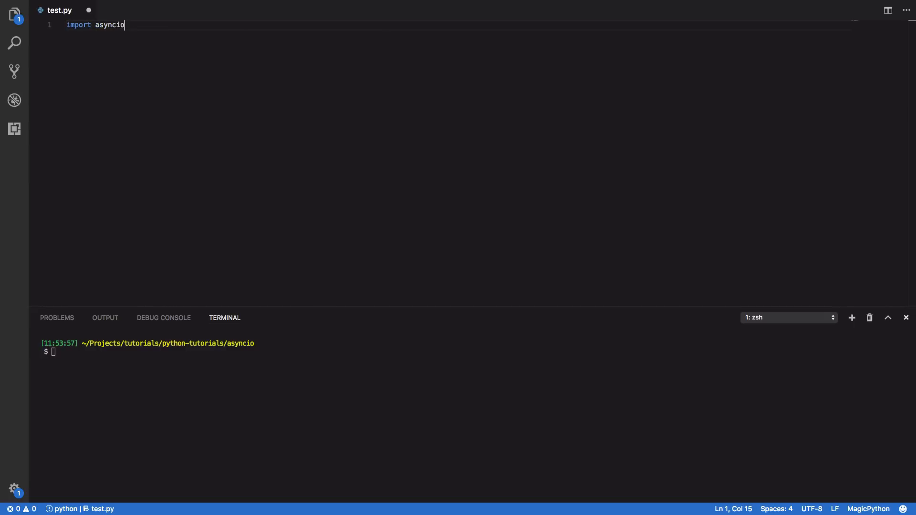
key(Enter)
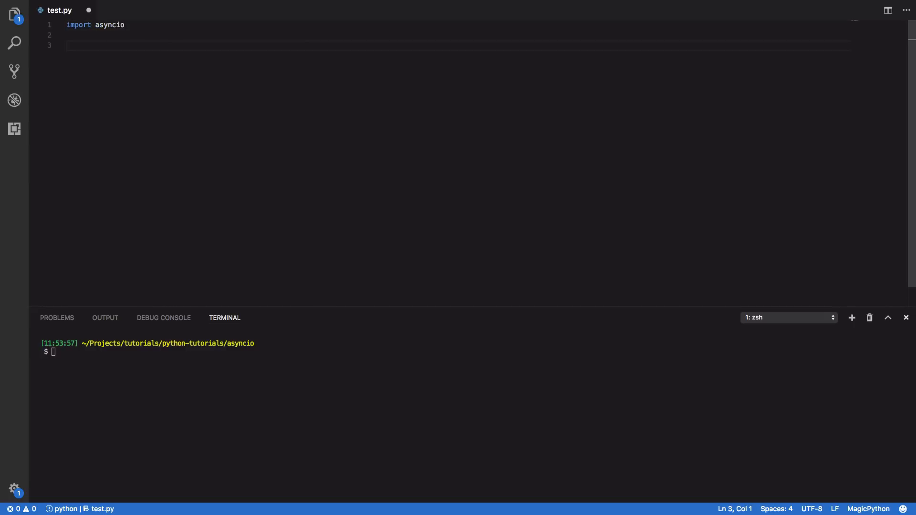
text(async def)
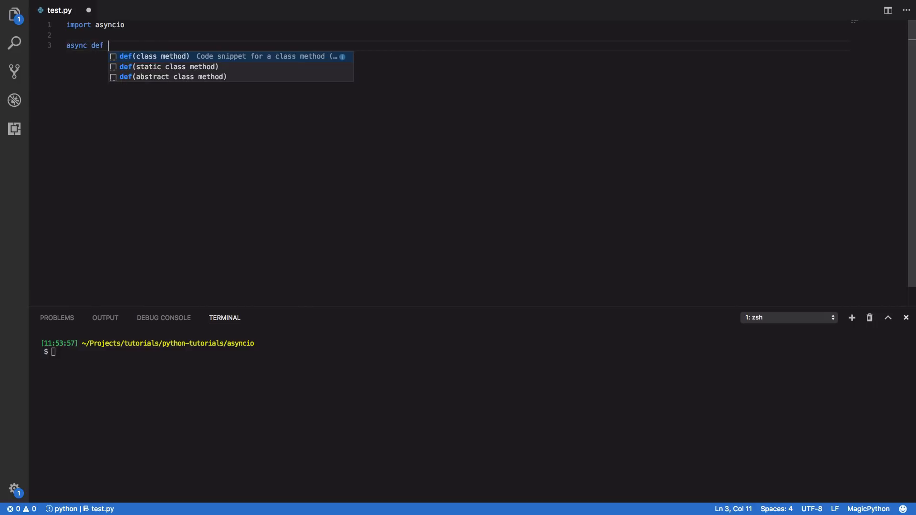
text(m)
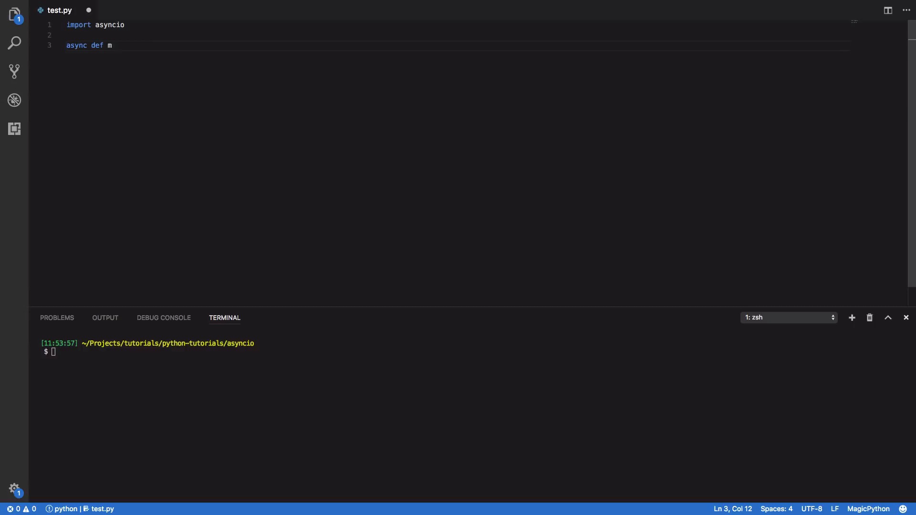
text(yCoroutine():)
text(print(")
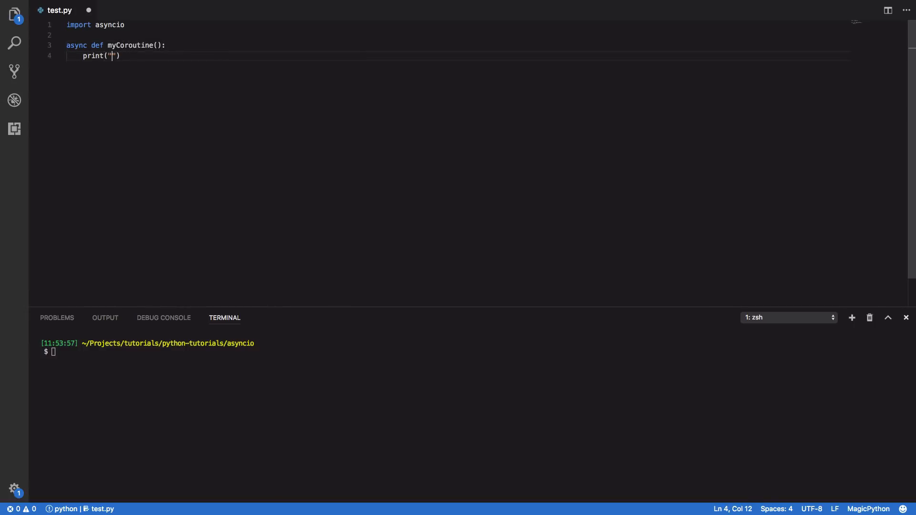
text(My Cor)
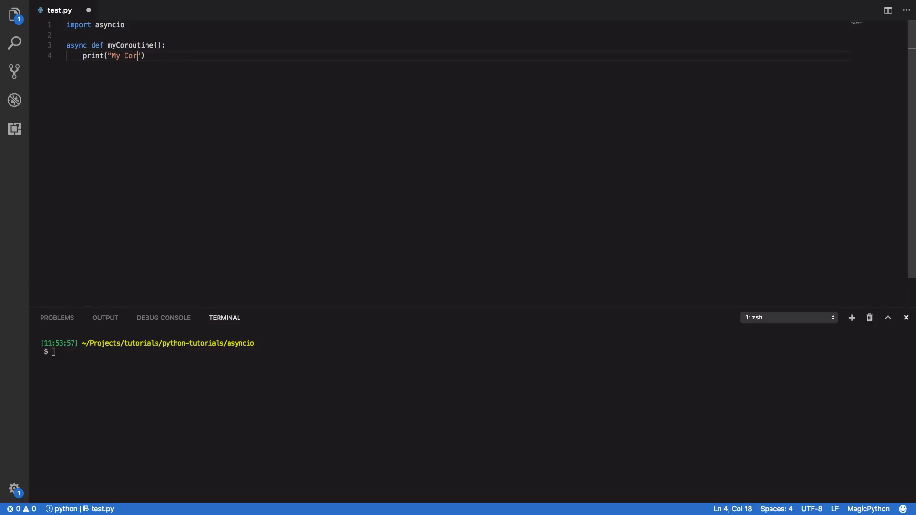
text(outine)
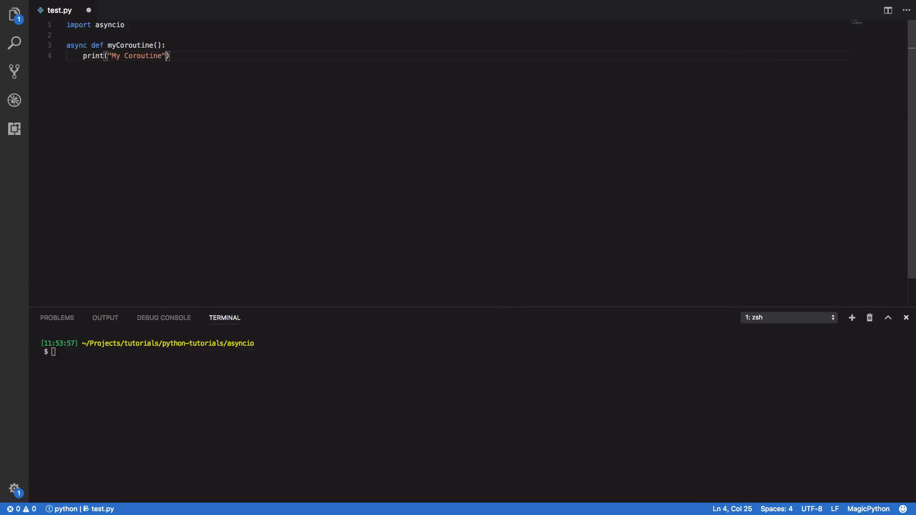
key(Enter)
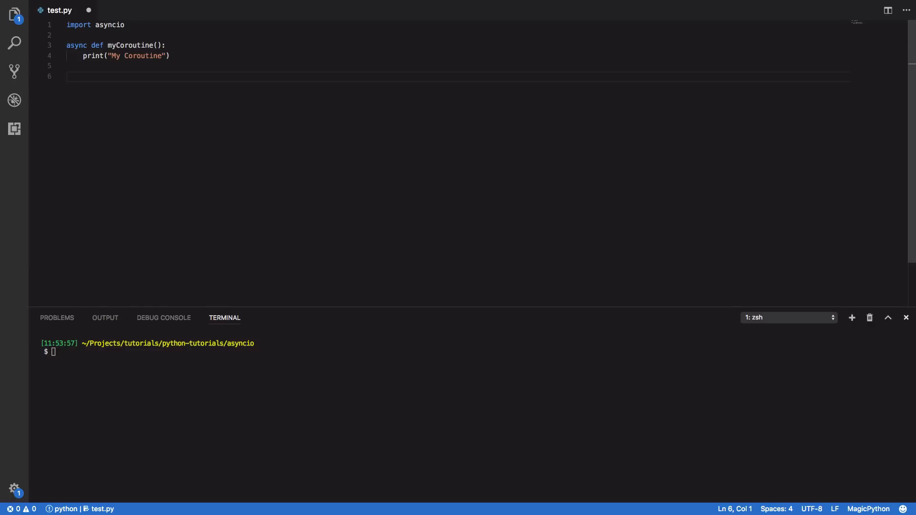
Assign loop = asyncio.get_event_loop() and begin a try block.
text(loop = asyncio.)
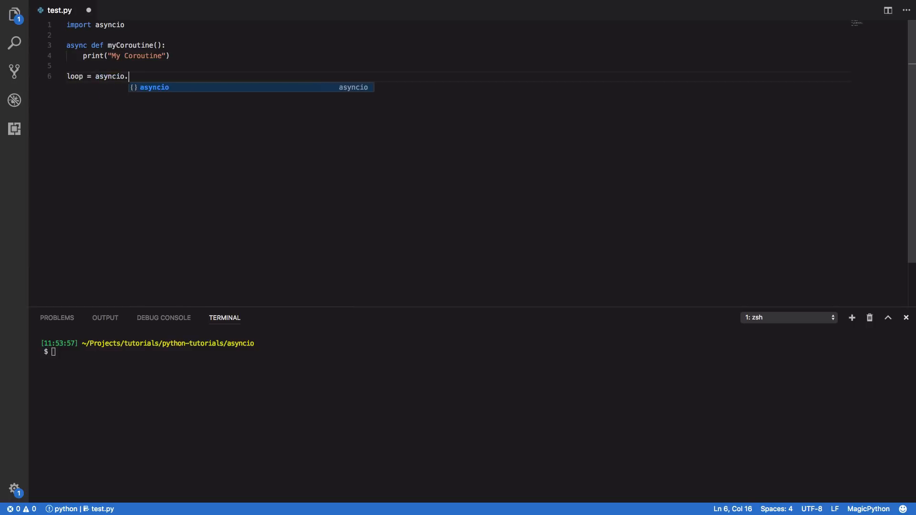
text(get_even)
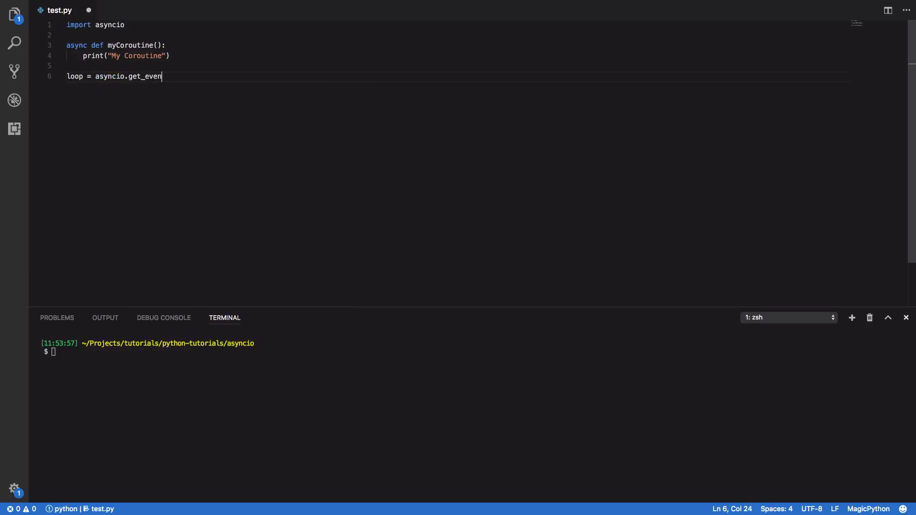
text(t_loop())
text(try:)
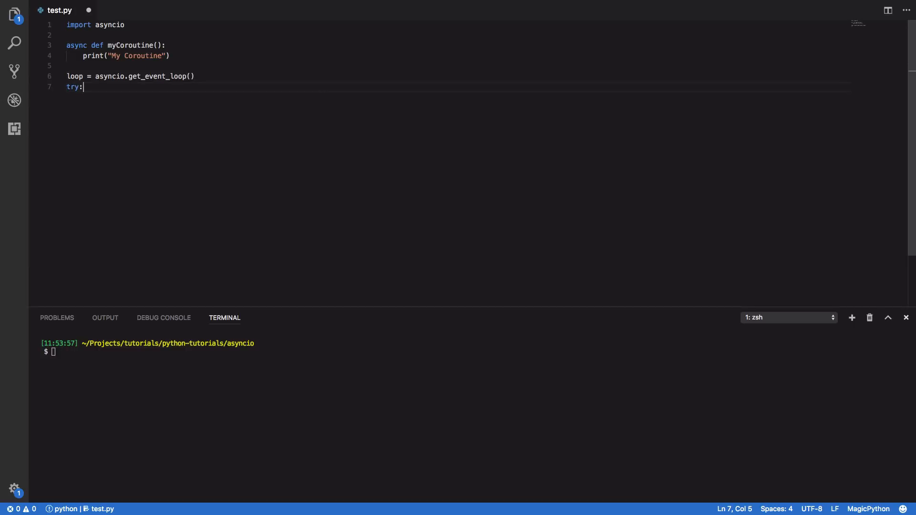
key(Enter)
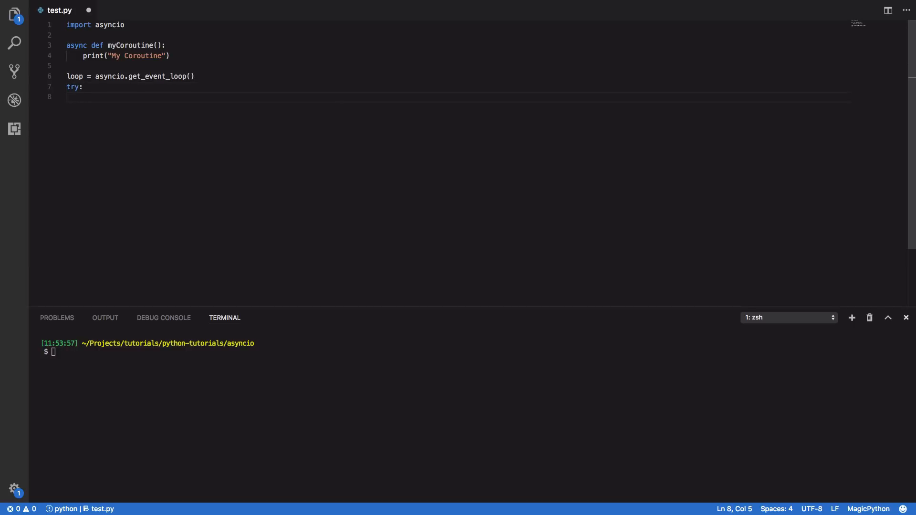
Run myCoroutine with loop.run_until_complete in try and loop.close() in finally; start the python command.
text(loop)
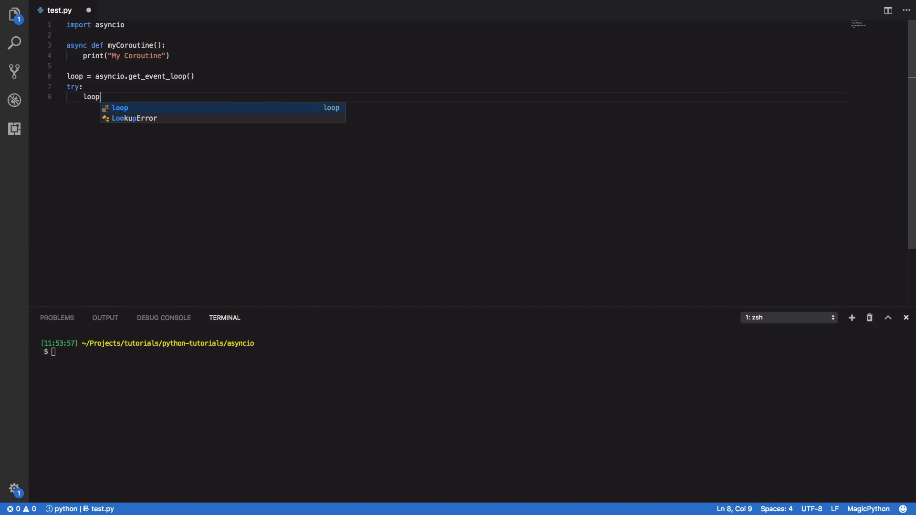
text(.run_unt)
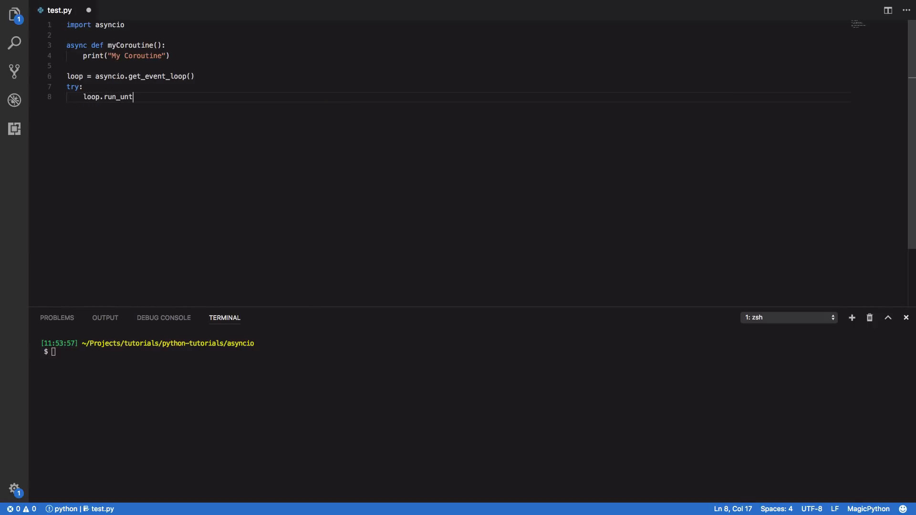
text(il_com)
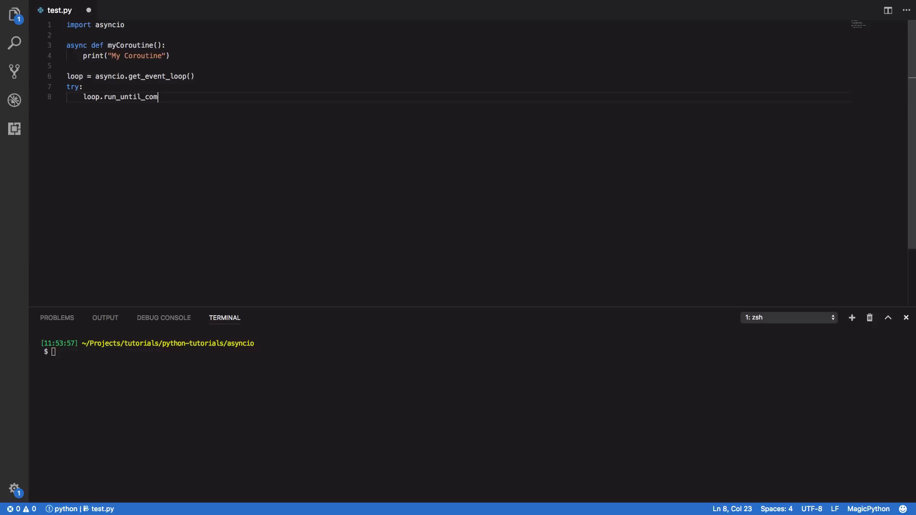
text(plete(my)
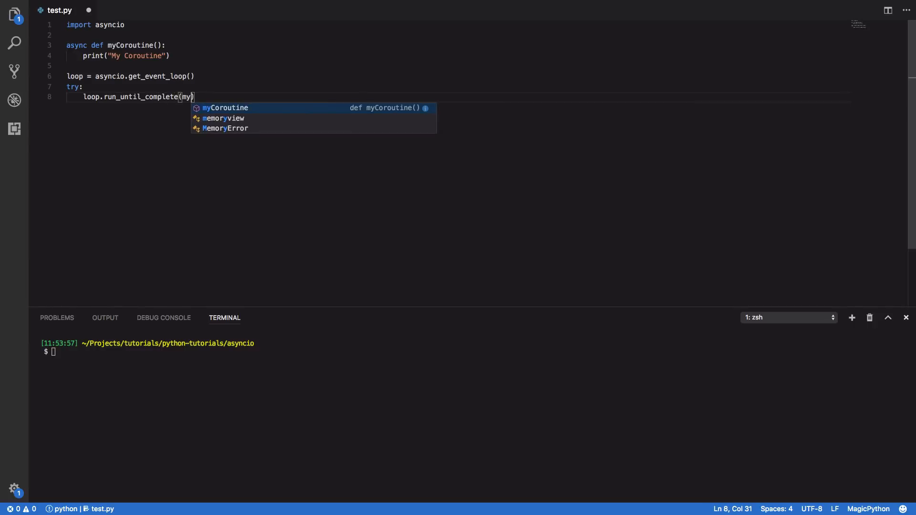
text(Coroutine()
text(f)
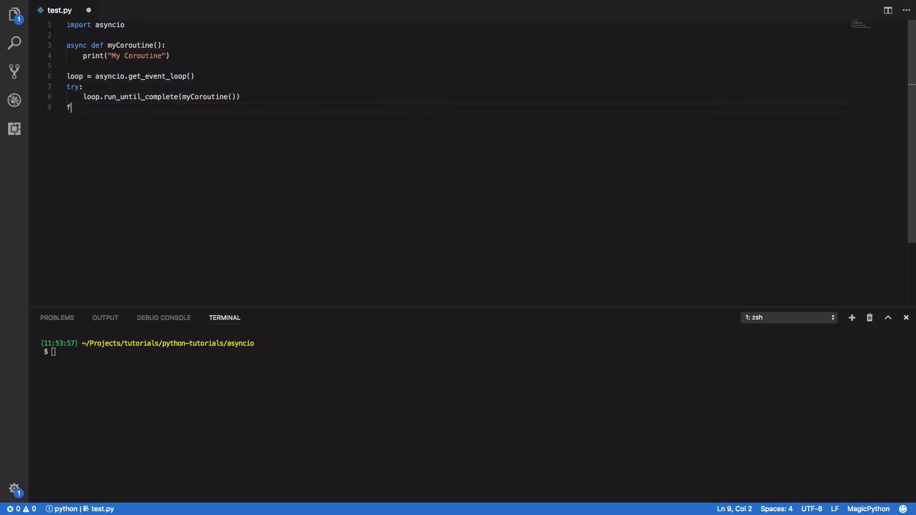
text(inally:)
text(loo)
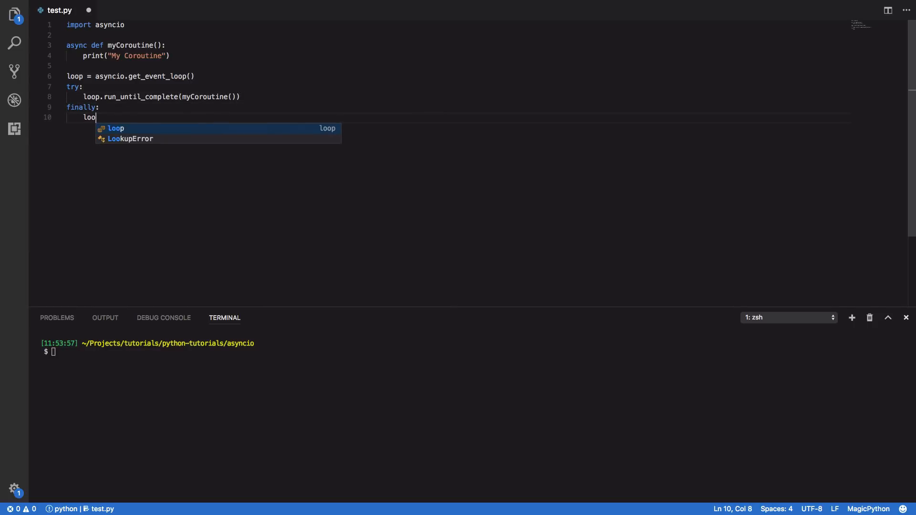
text(p.close())
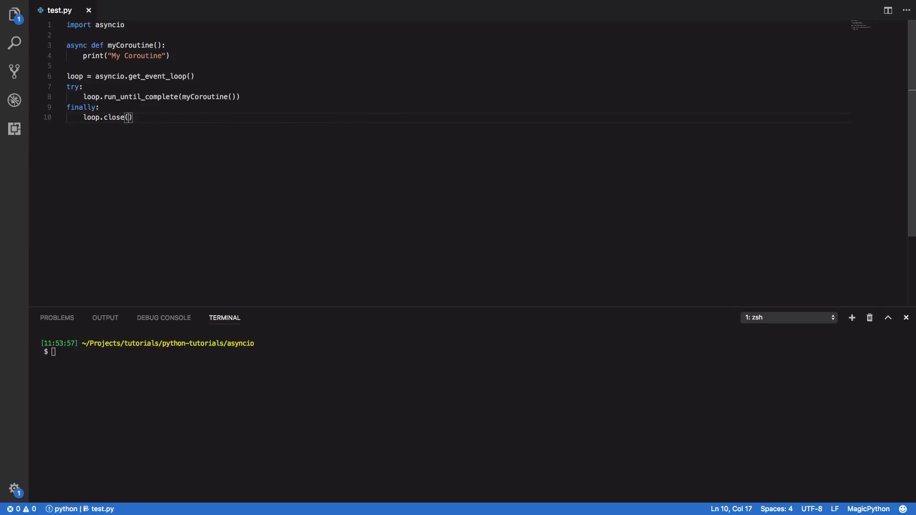
text(python3.6)
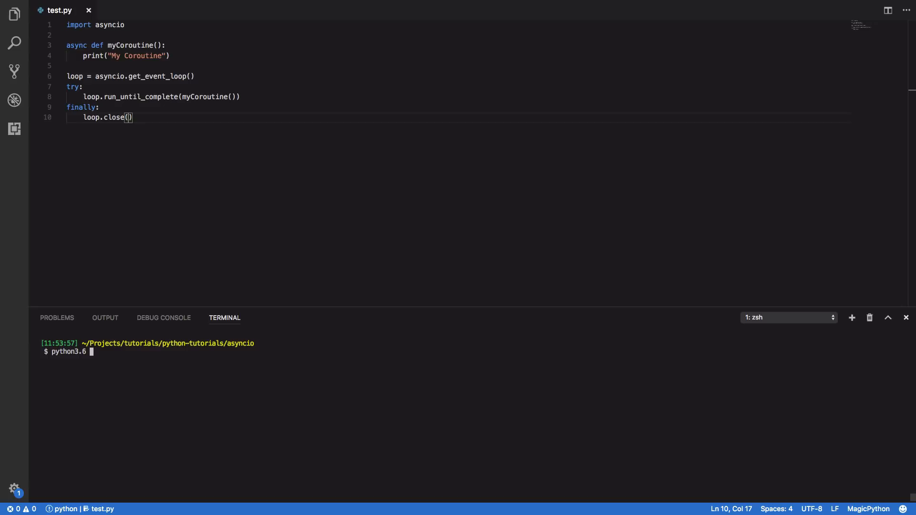
Run python3.6 test.py so the terminal prints "My Coroutine".
text(test.py)
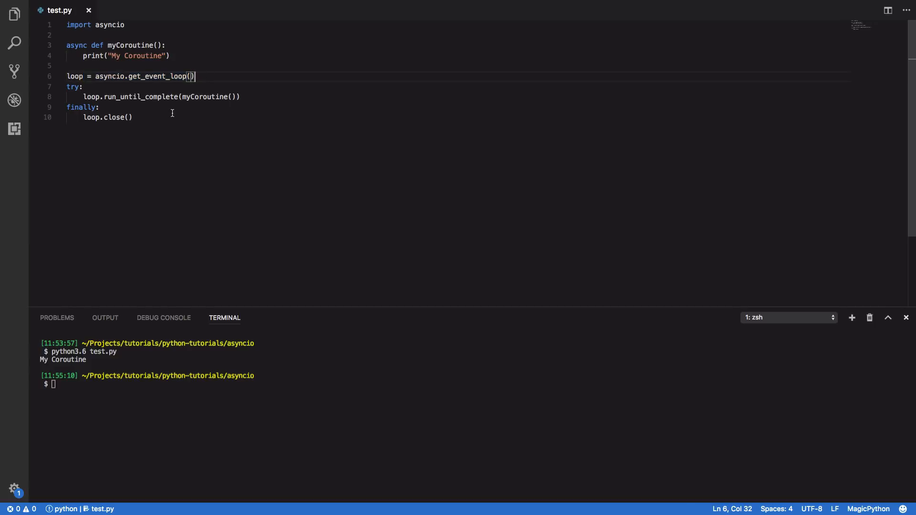
double_click(204, 97)
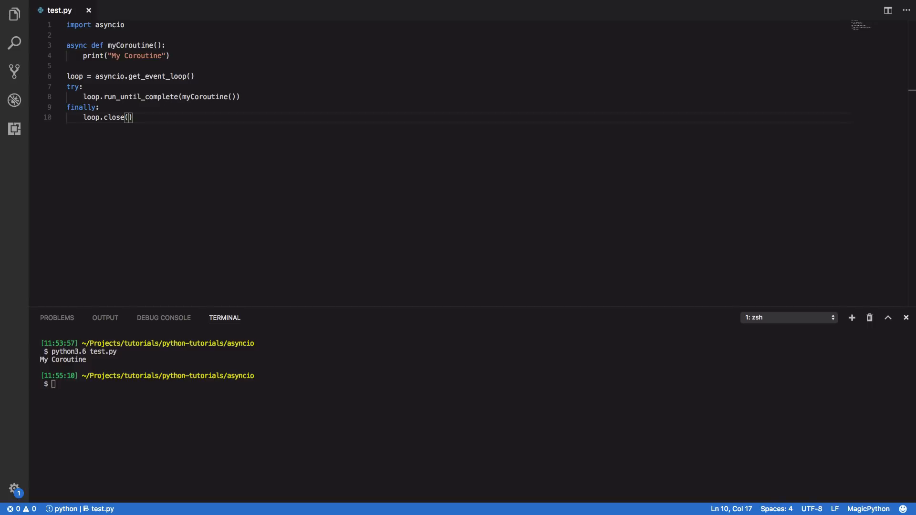
Select the event-loop and try/finally lines beneath the coroutine definition.
drag(67, 66, 132, 117)
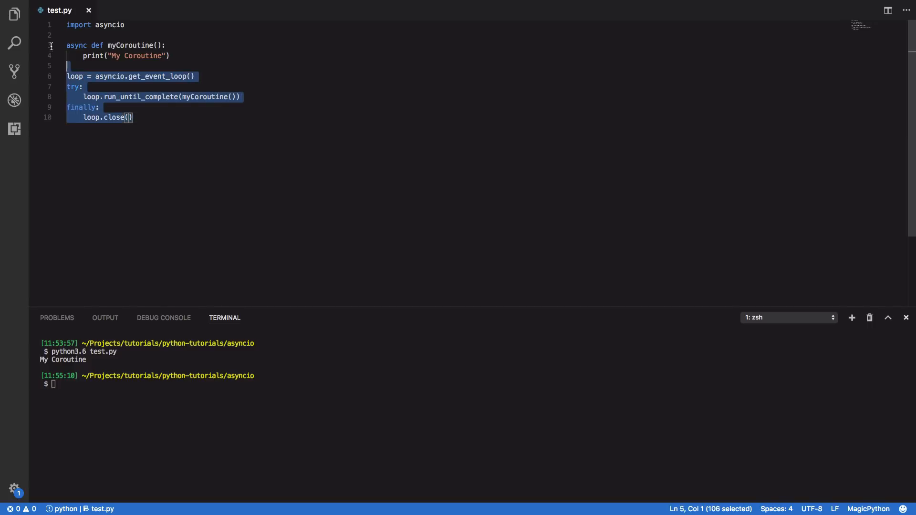
click(134, 118)
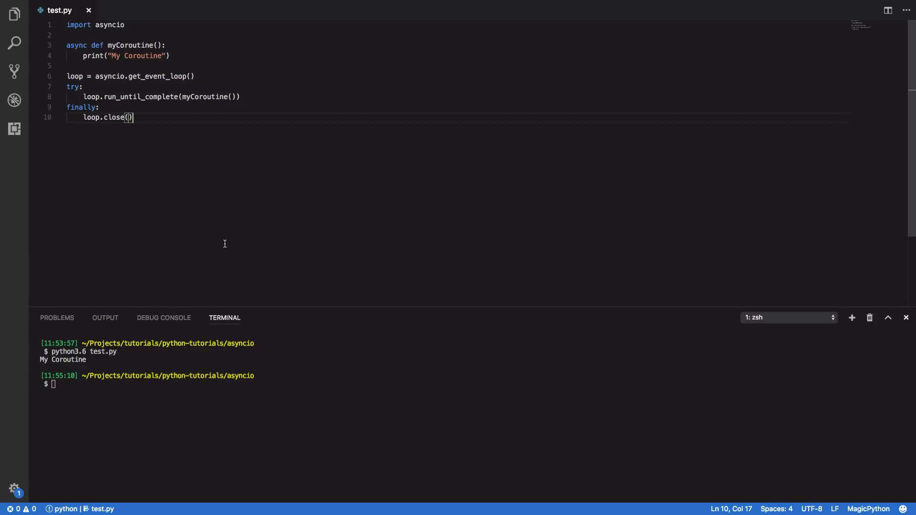
mouse_move(230, 169)
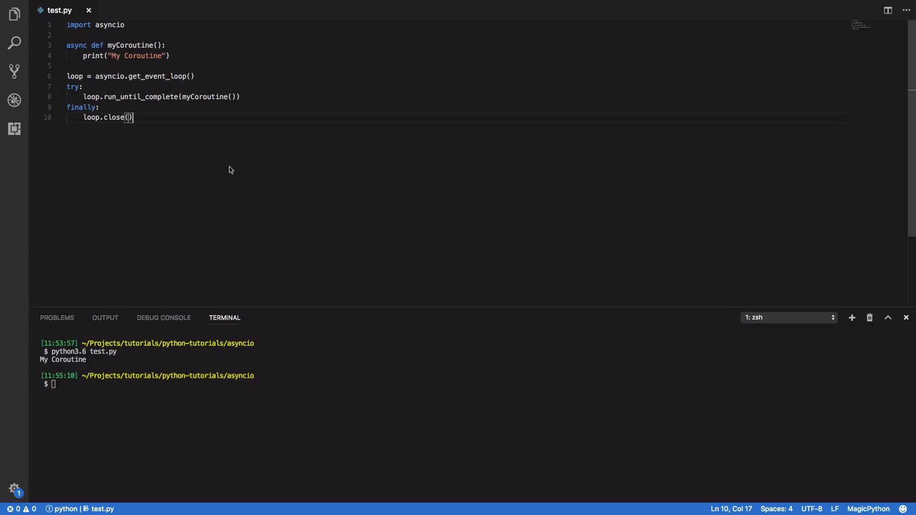
drag(66, 76, 132, 116)
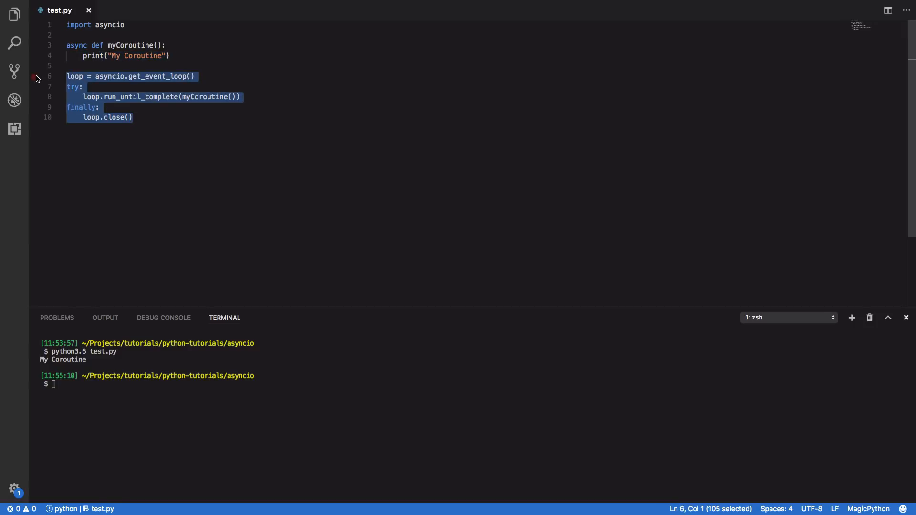
Rewrite the block as try, except KeyboardInterrupt, and finally printing "Closing Loop" then loop.close().
key(Delete)
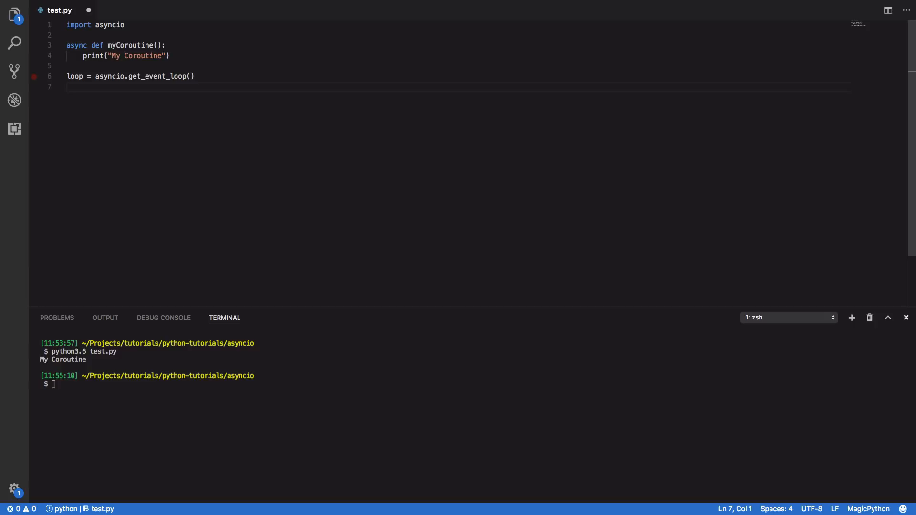
text(try:)
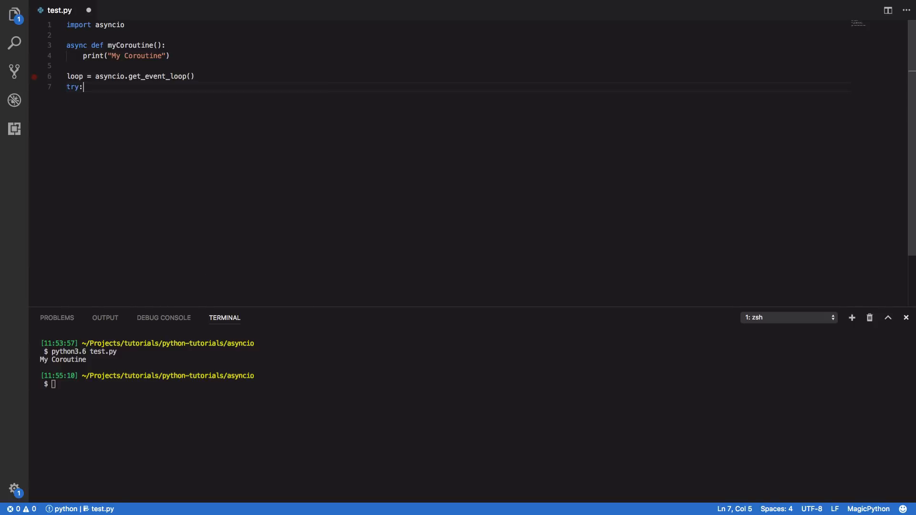
key(Enter)
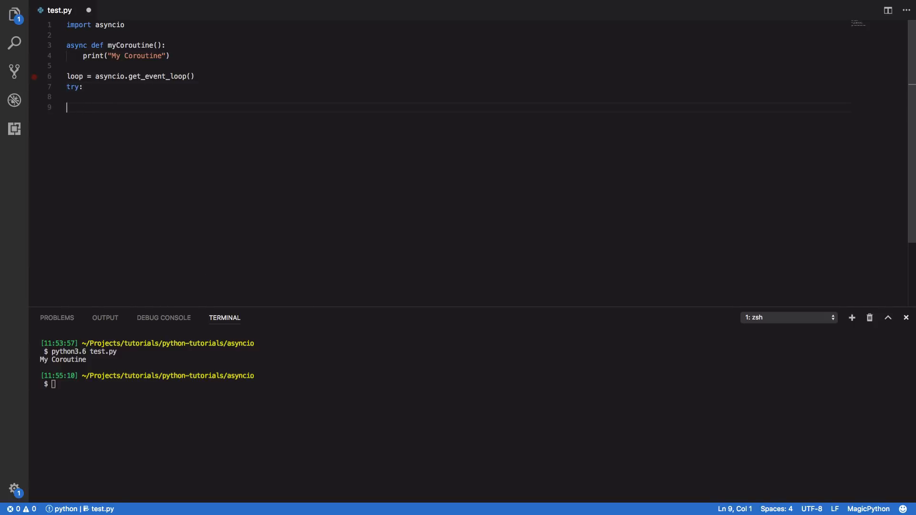
text(except)
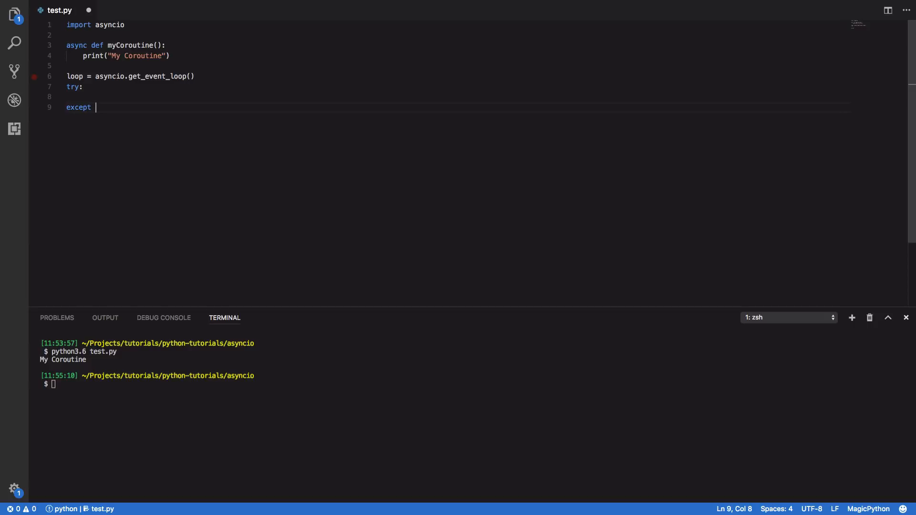
text(KeyboardInterrupt)
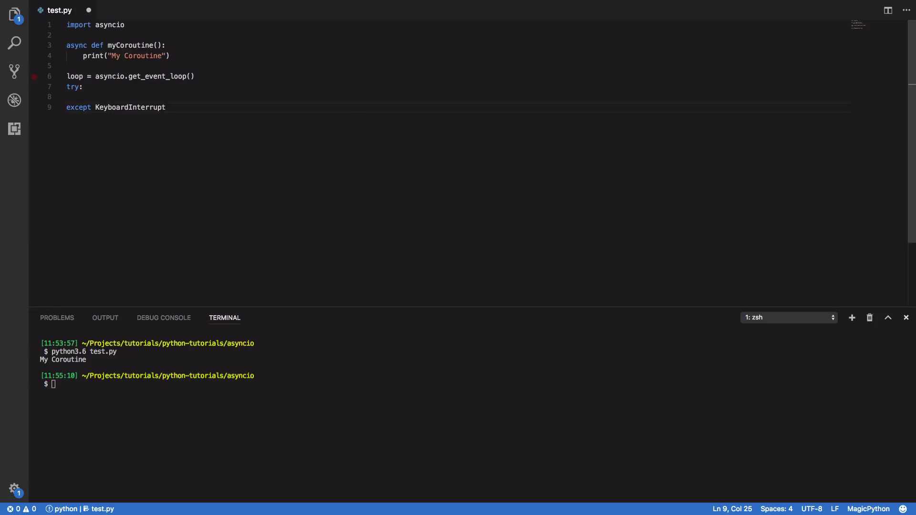
text(:)
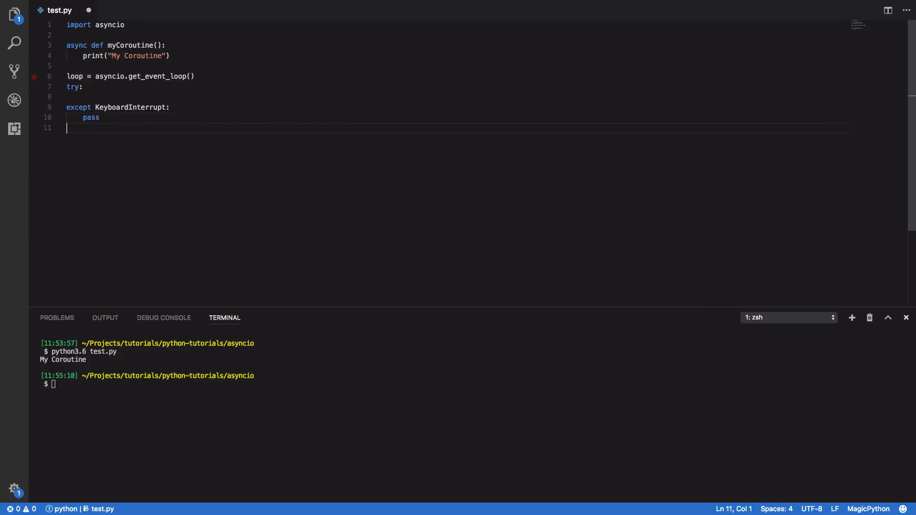
text(finally:)
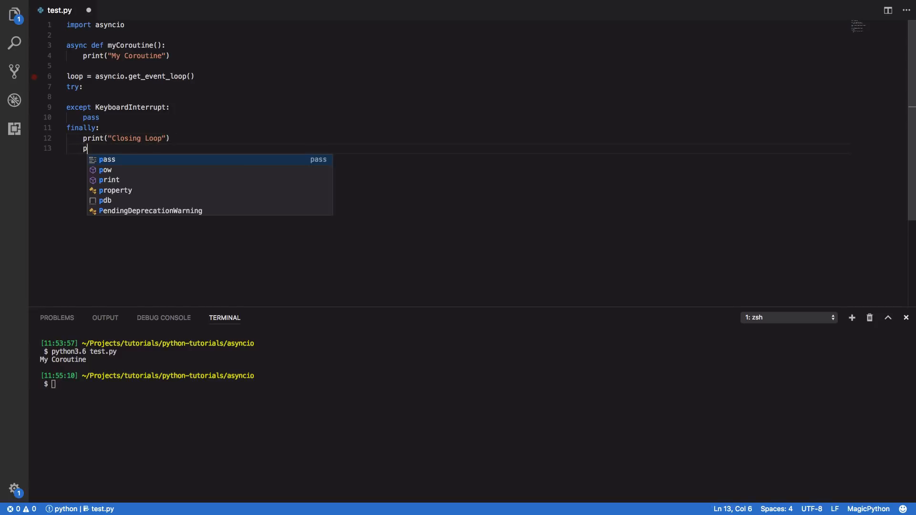
text(loop.close()
click(162, 383)
text(python3.6 test.py)
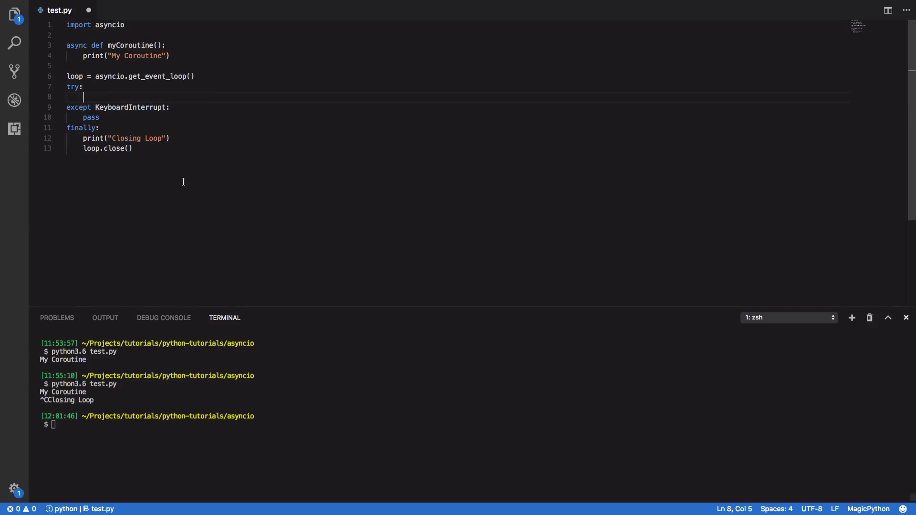
Inside try, call asyncio.ensure_future(myCoroutine()) and loop.run_forever(); begin the python3.6 command.
text(asyncio.ensure)
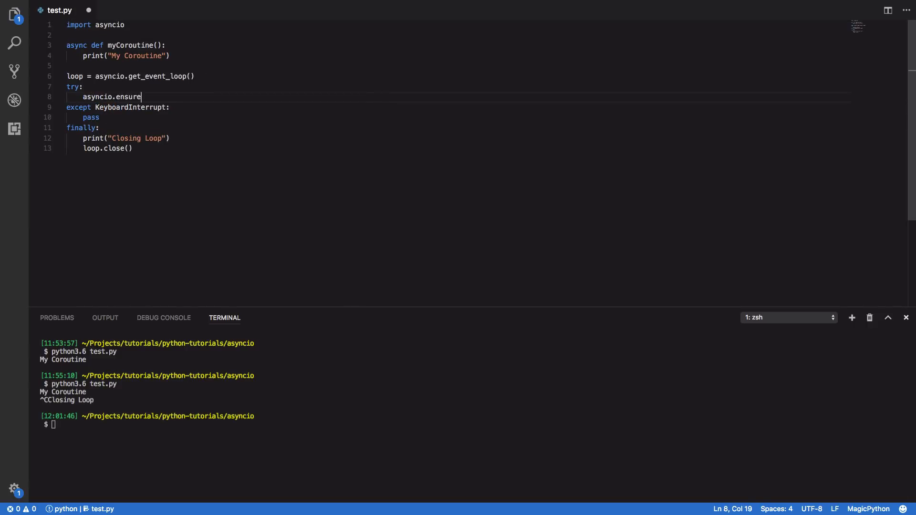
text(_future(myCoroutine()
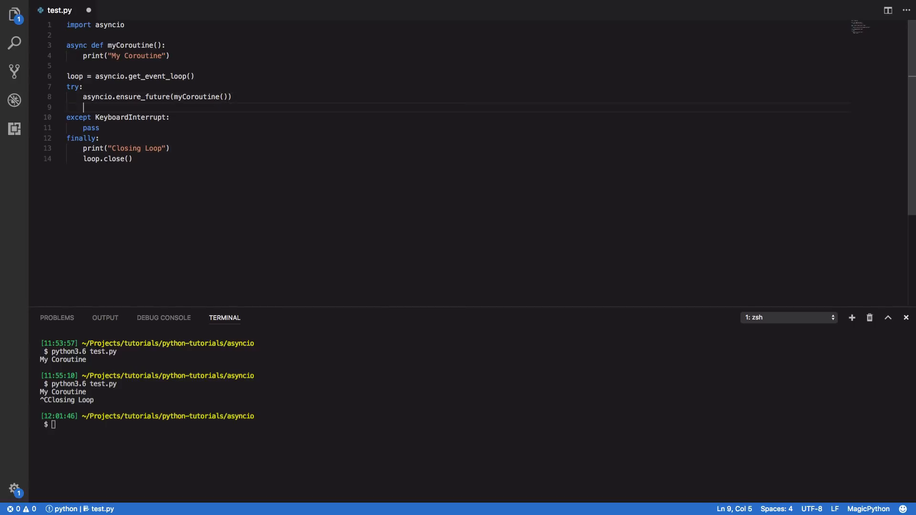
text(loop.run_)
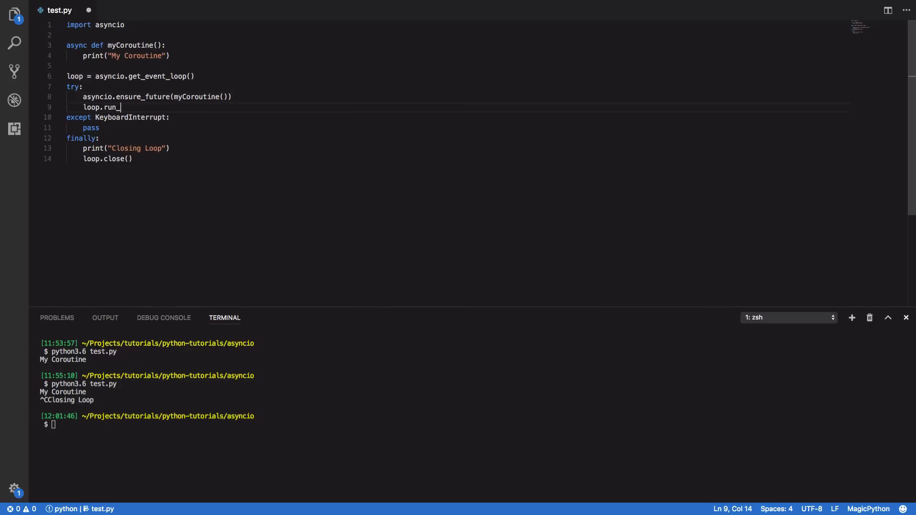
text(forever())
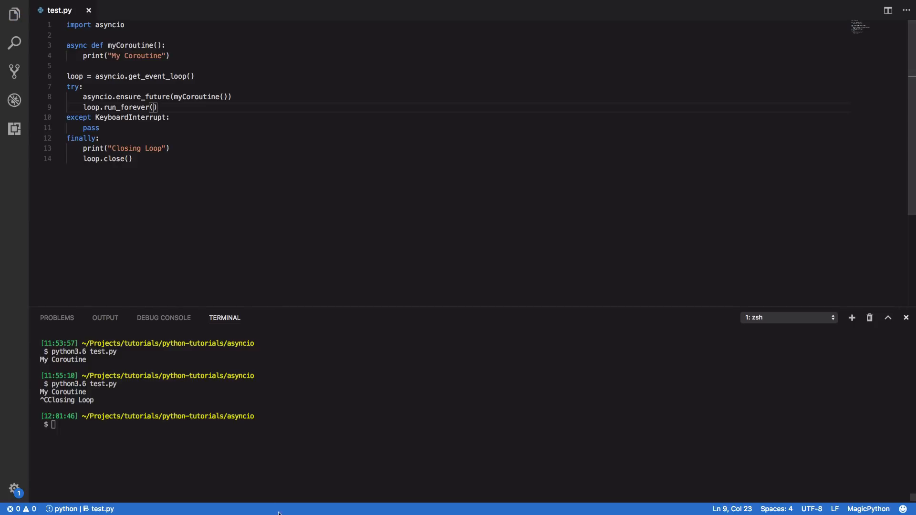
text(python3.6 py)
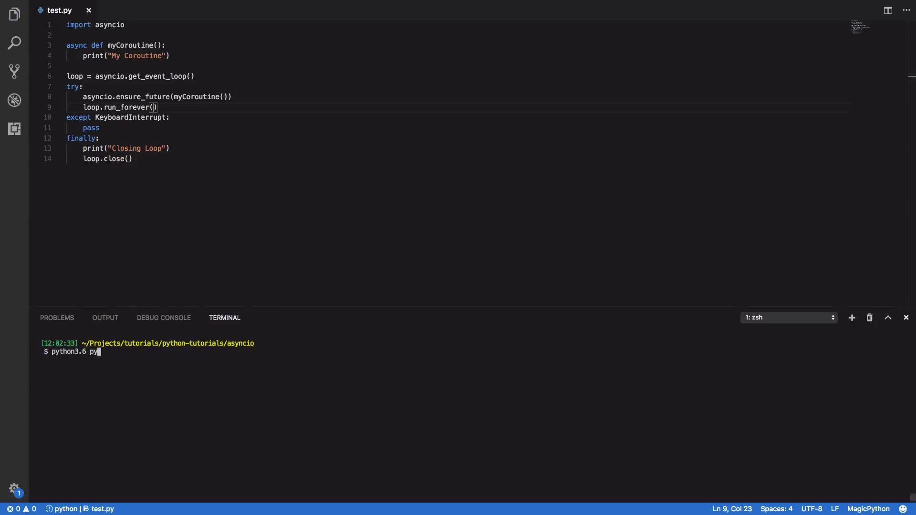
Run python3.6 test.py so "My Coroutine" prints and the loop keeps running.
key(Enter)
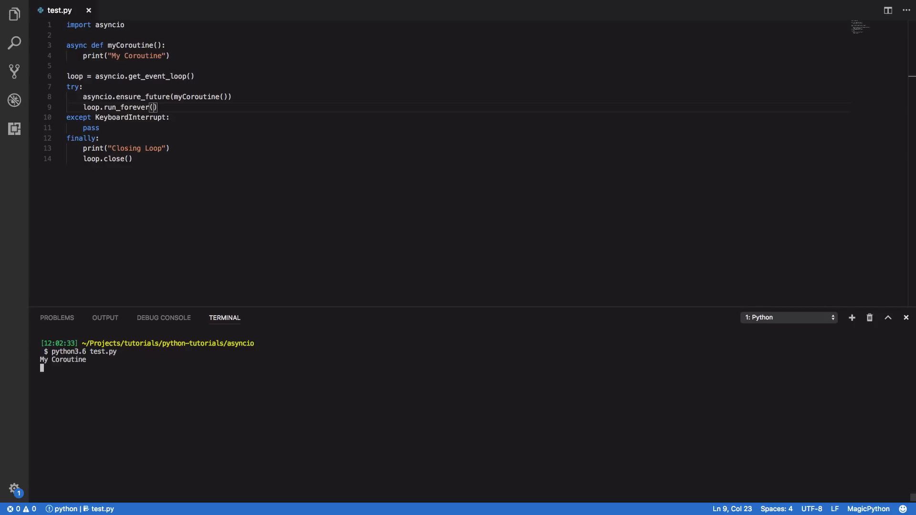
mouse_move(130, 33)
text(while True:)
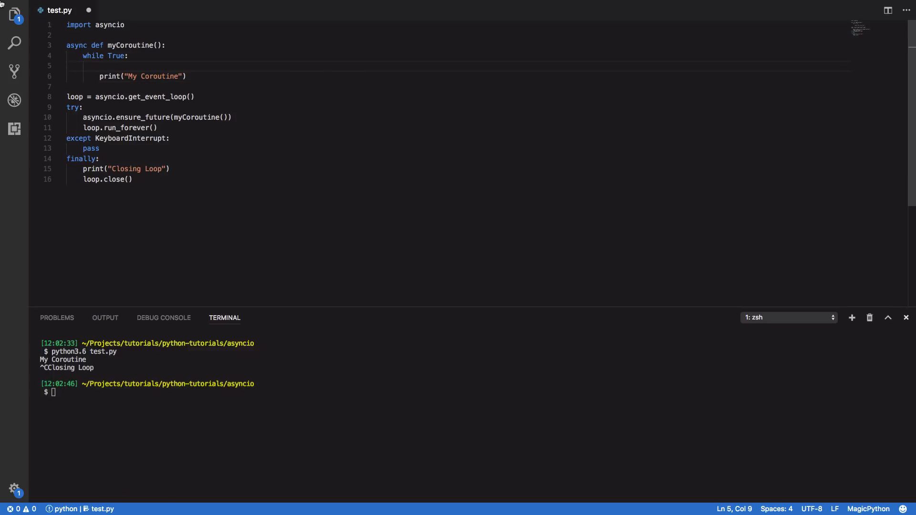
mouse_move(237, 147)
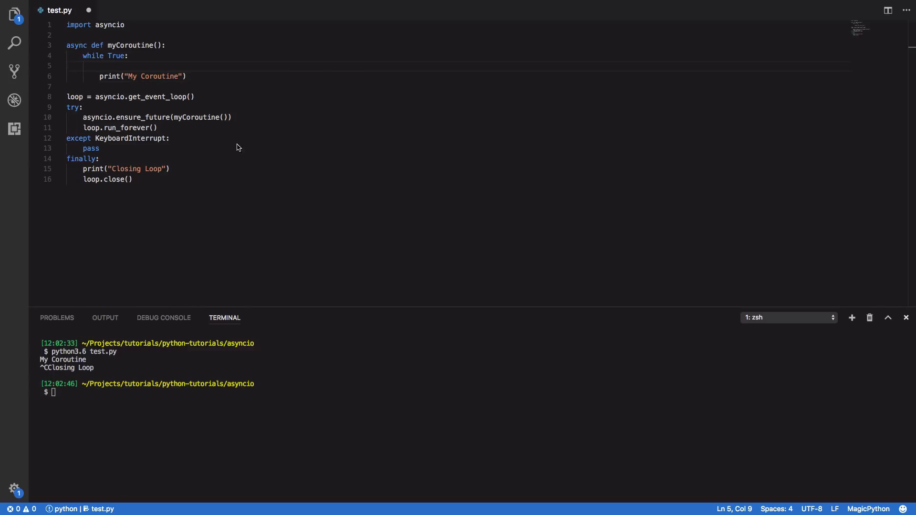
Add await asyncio.sleep(1) inside myCoroutine's while True loop; type python3.6 test.py.
text(awa)
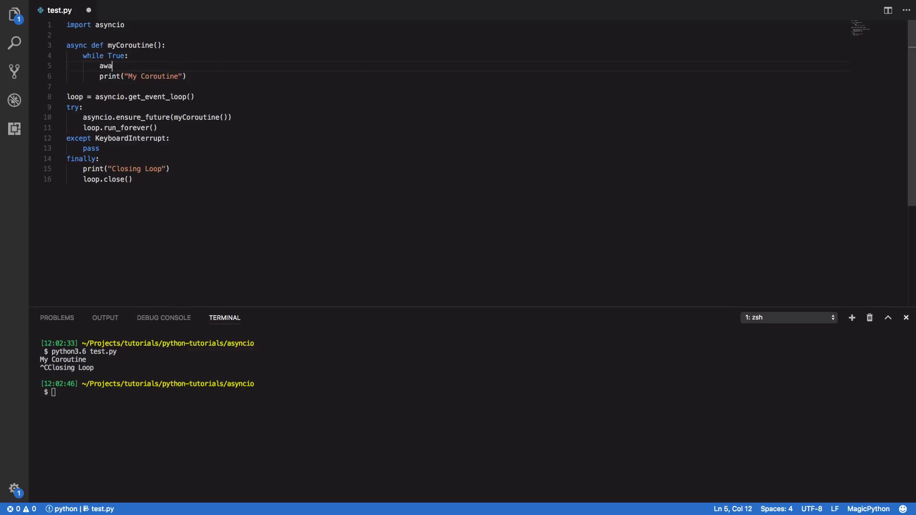
text(it asyncio)
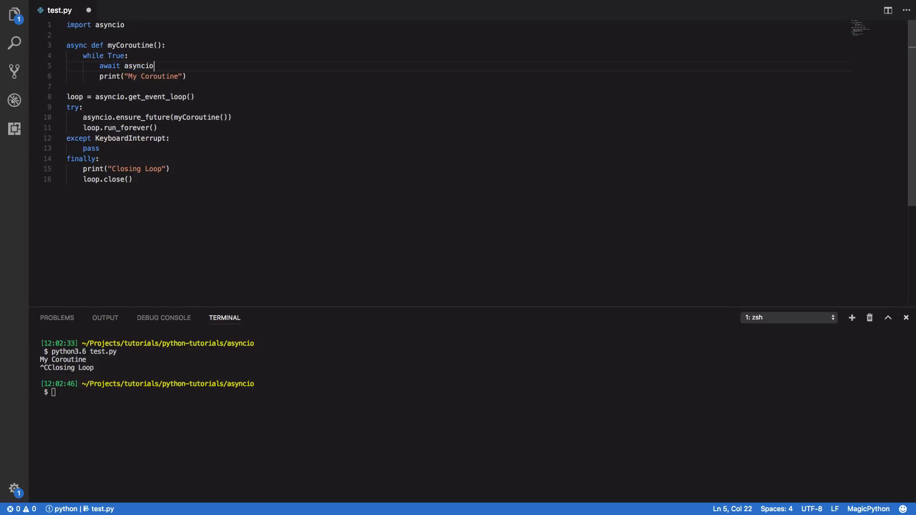
text(.se)
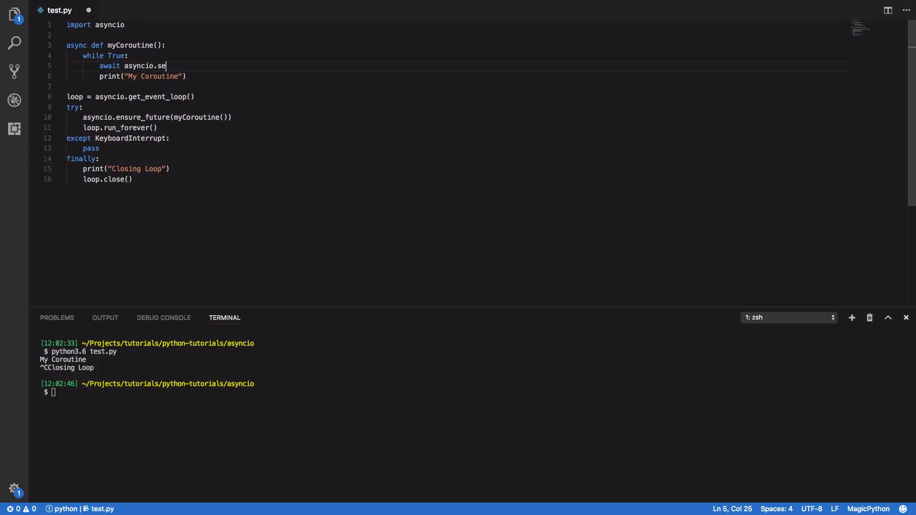
text(leep(1))
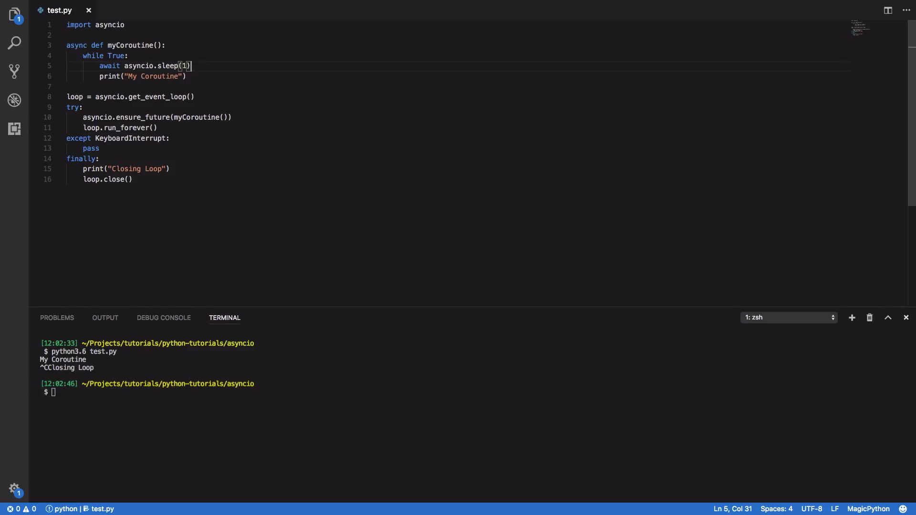
text(python3.6 test.py)
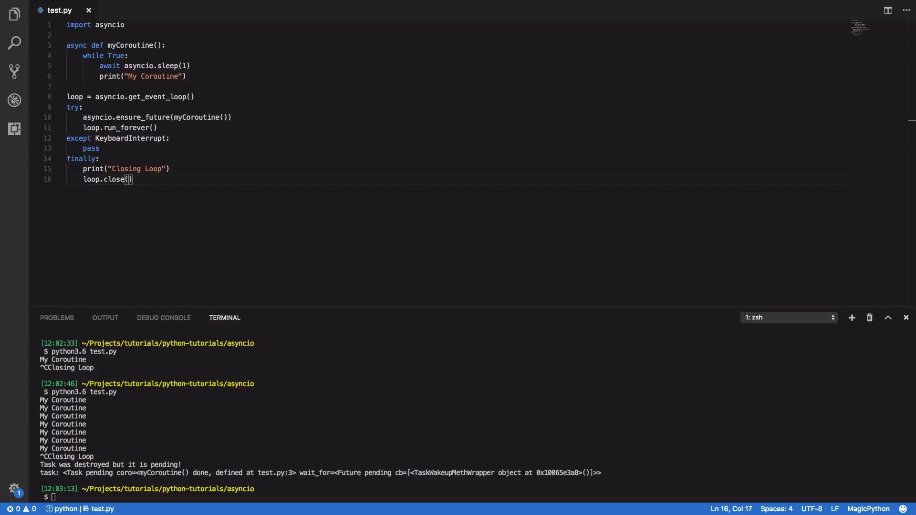
mouse_move(234, 83)
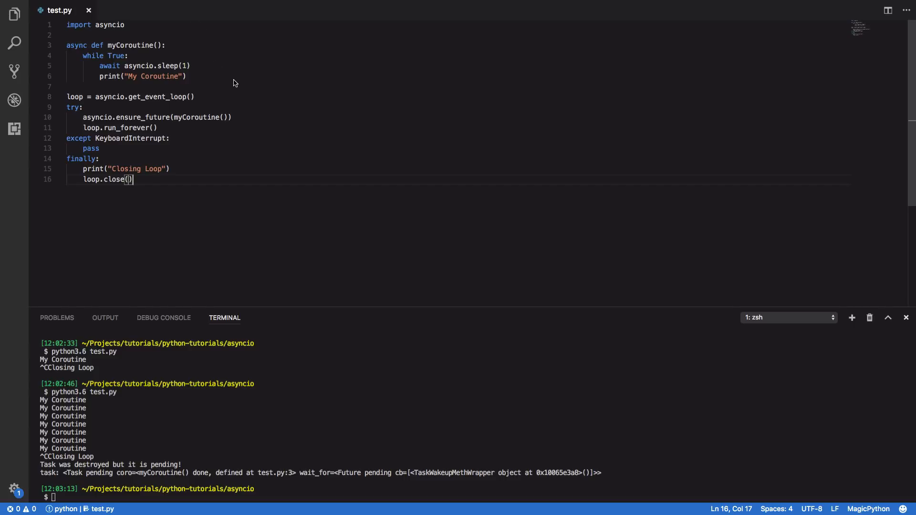
Begin a second async def line below myCoroutine.
text(async def)
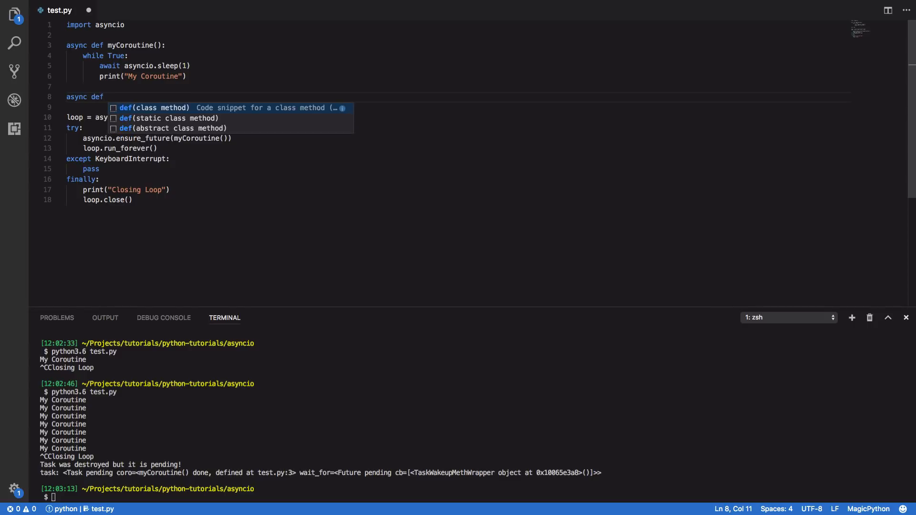
Define secondCoroutine awaiting asyncio.sleep(1) and printing "Second Coroutine" each loop.
text(secondCoroutine():)
text(awa)
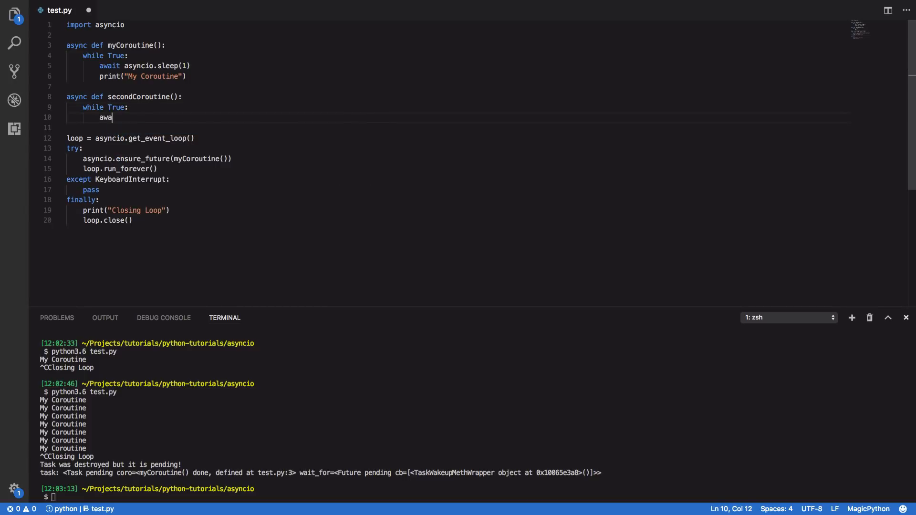
text(it asyncio.)
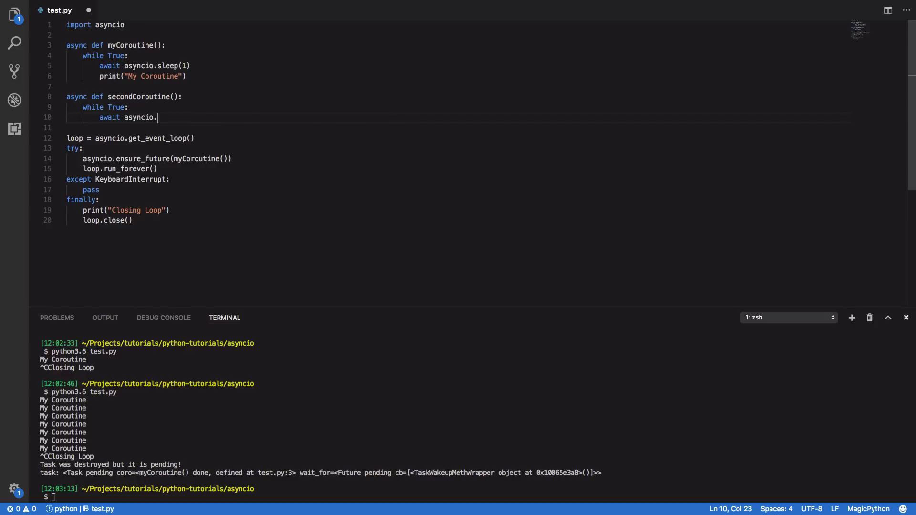
text(sleep(1))
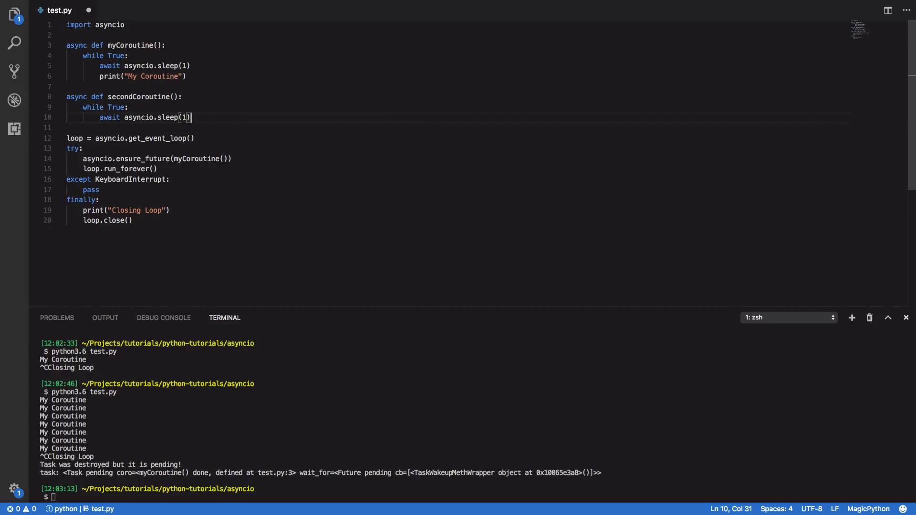
text(print("Se)
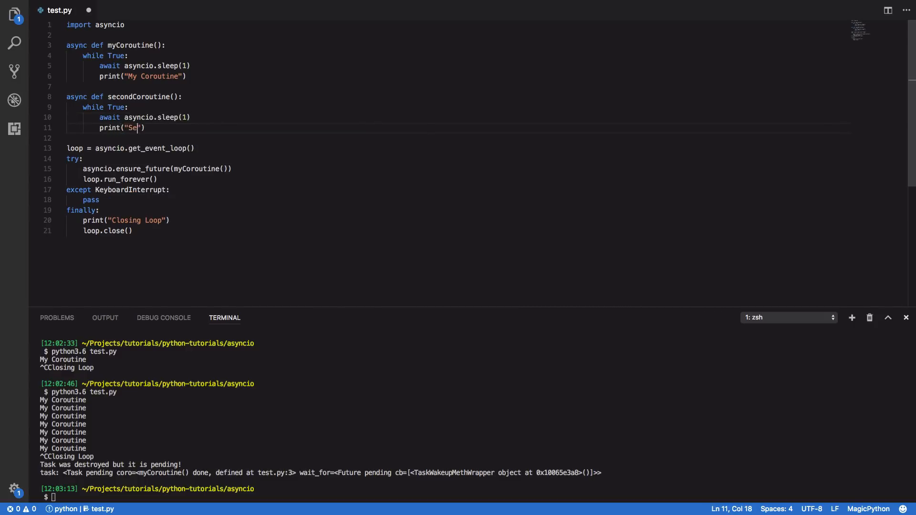
text(cond Coroutine)
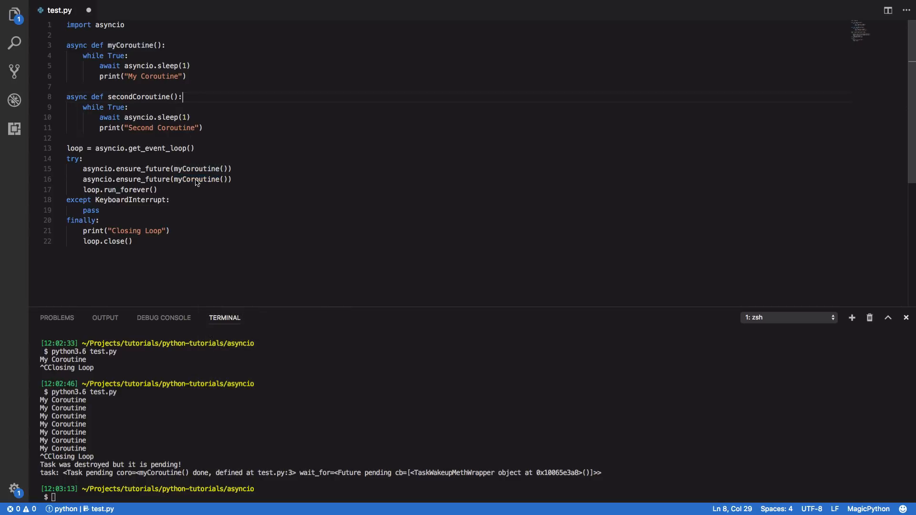
Schedule secondCoroutine with ensure_future and run python3.6 test.py so both messages print.
text(secondCoroutine)
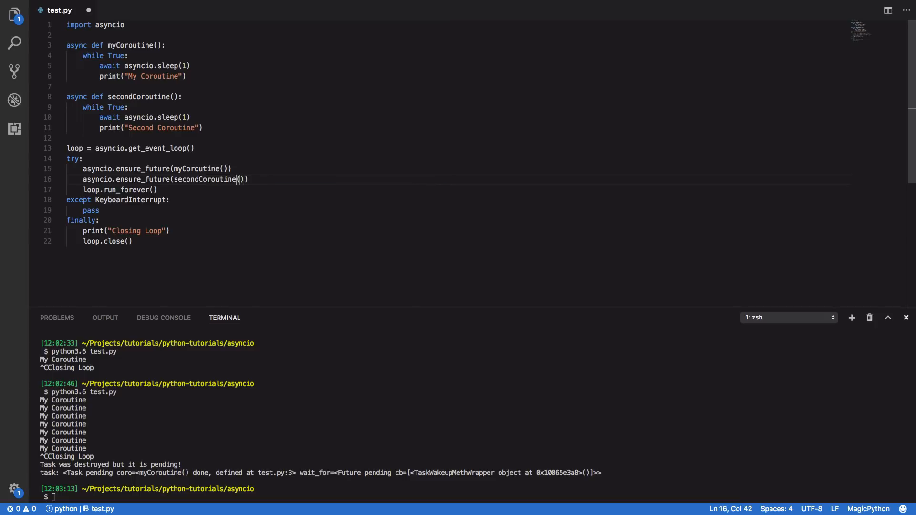
text(python3.6 test.py)
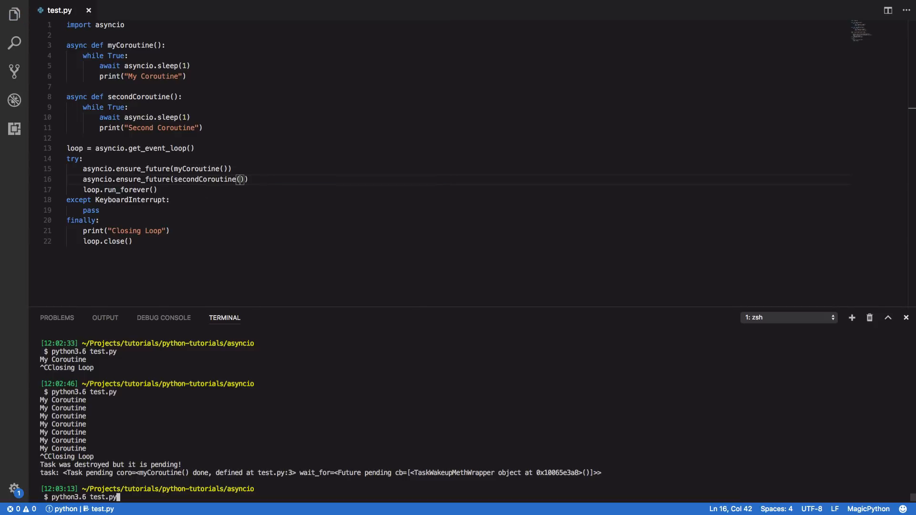
key(Enter)
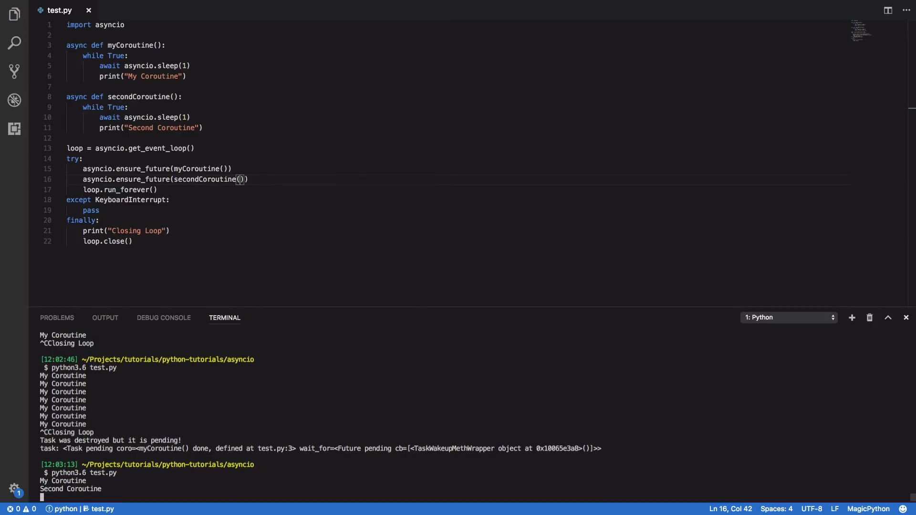